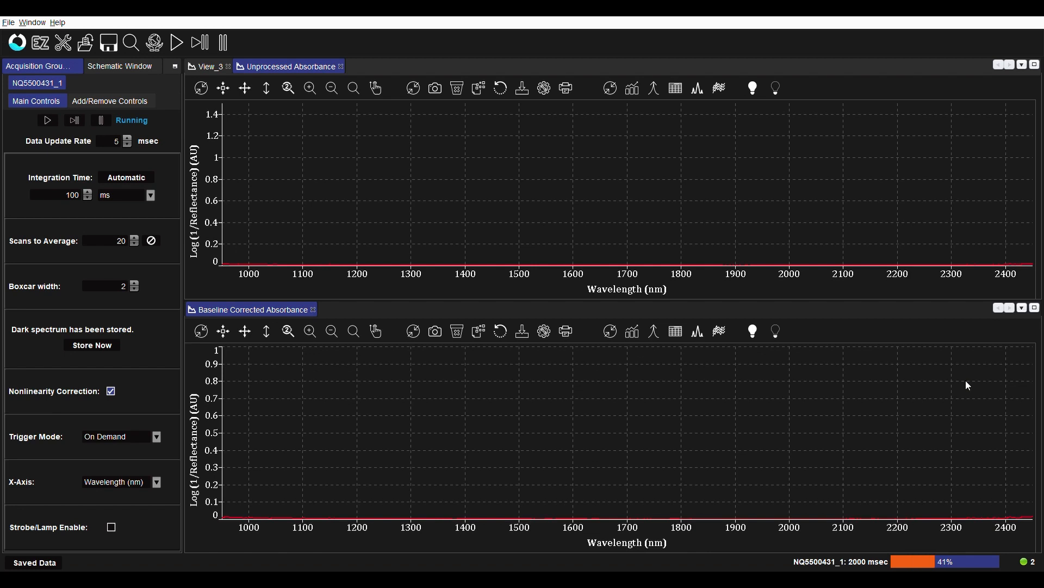
{"action": "mouse_move", "coordinate": [301, 181]}
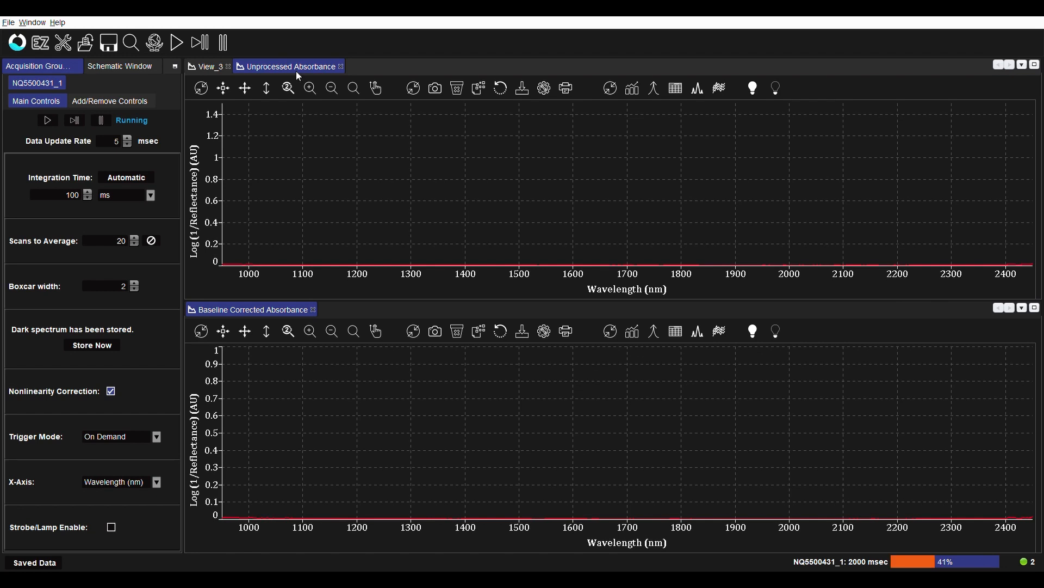
{"action": "mouse_move", "coordinate": [322, 192]}
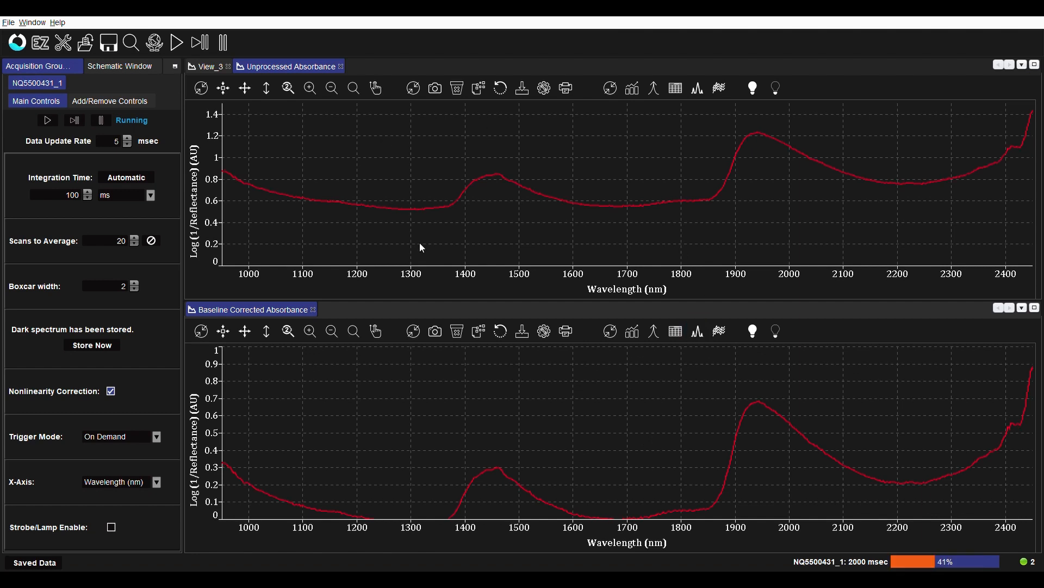
- Capture the first sample's unprocessed absorbance spectrum as an overlay in the Unprocessed graph
{"action": "left_click", "coordinate": [434, 88]}
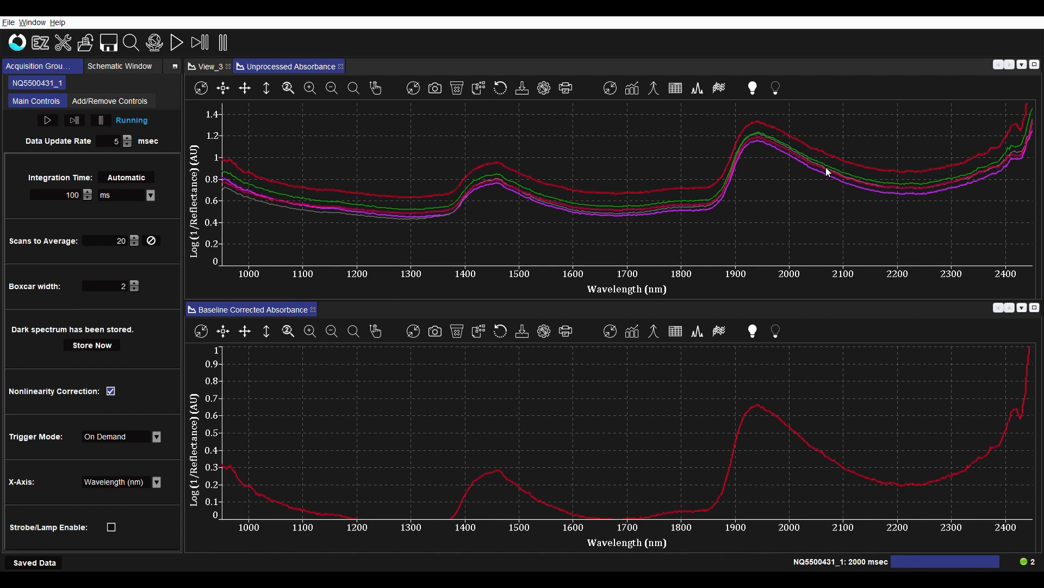
{"action": "mouse_move", "coordinate": [791, 399]}
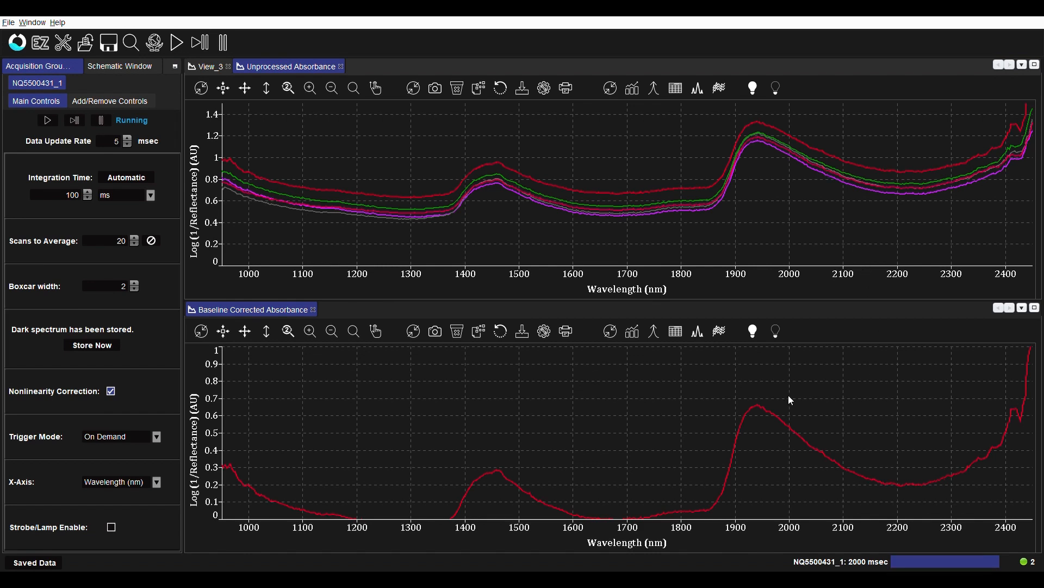
{"action": "mouse_move", "coordinate": [464, 398]}
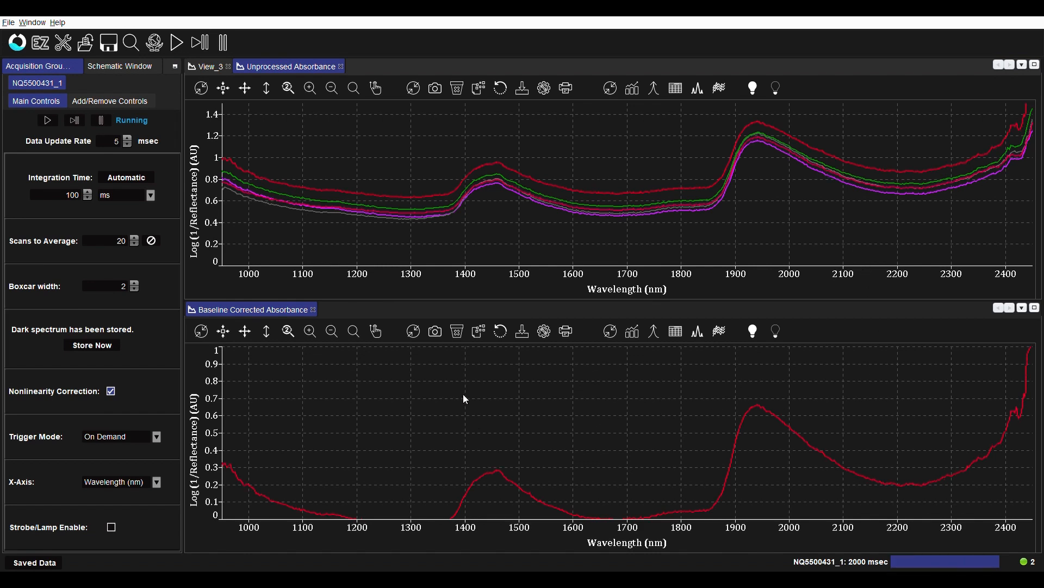
{"action": "mouse_move", "coordinate": [522, 358]}
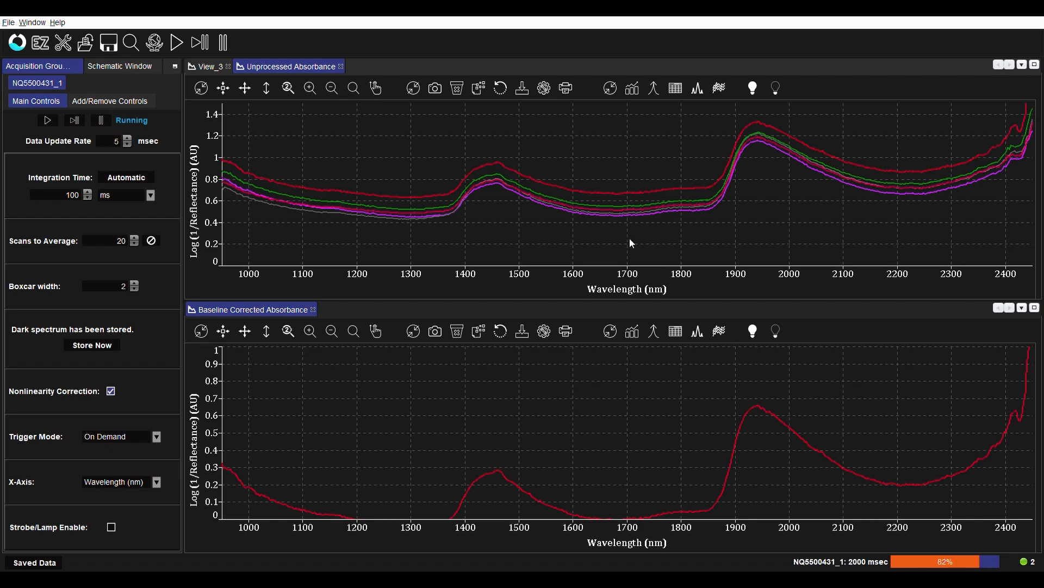
{"action": "mouse_move", "coordinate": [655, 500]}
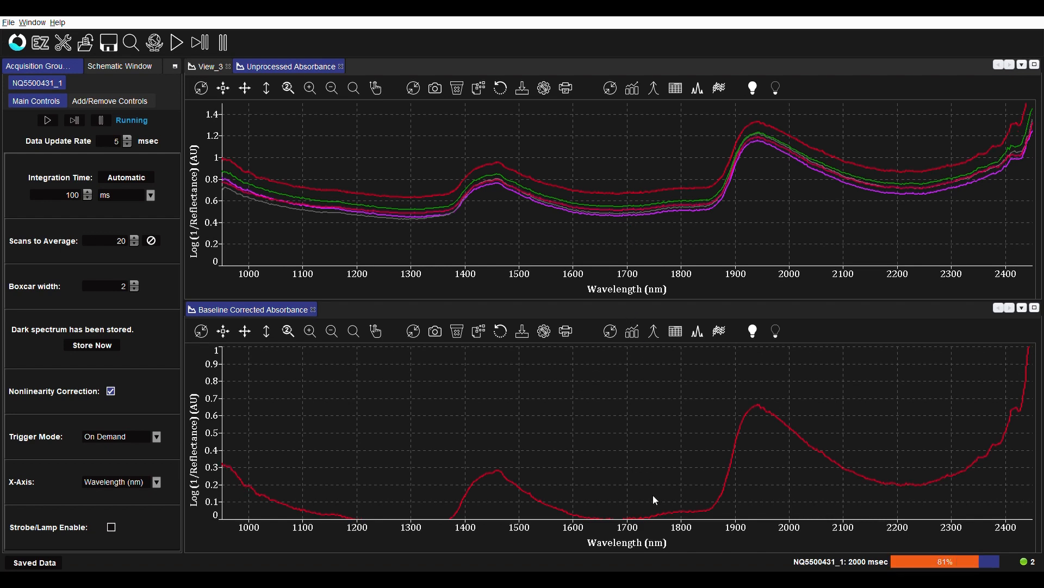
{"action": "mouse_move", "coordinate": [548, 198]}
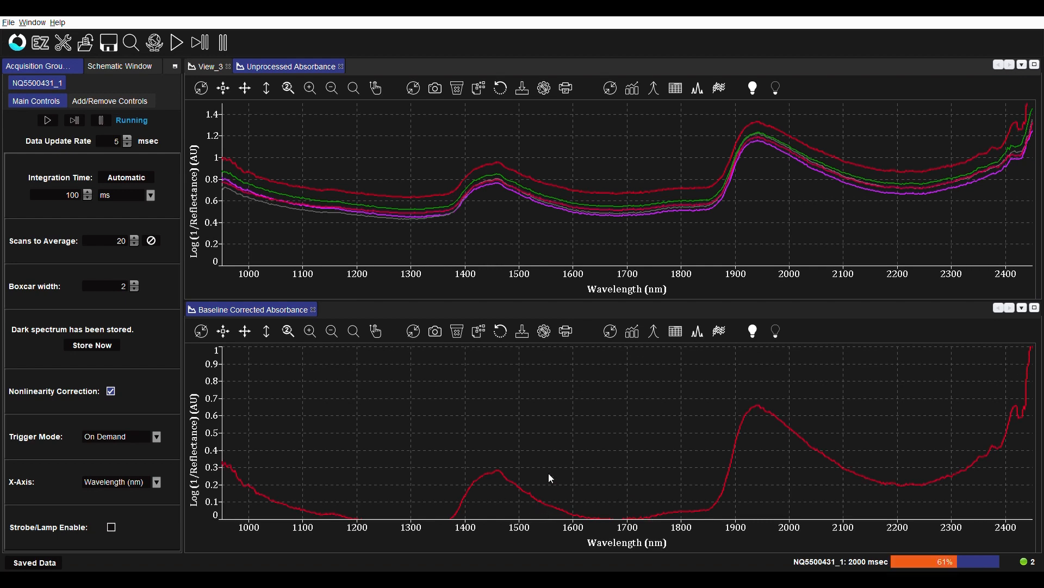
{"action": "mouse_move", "coordinate": [763, 423]}
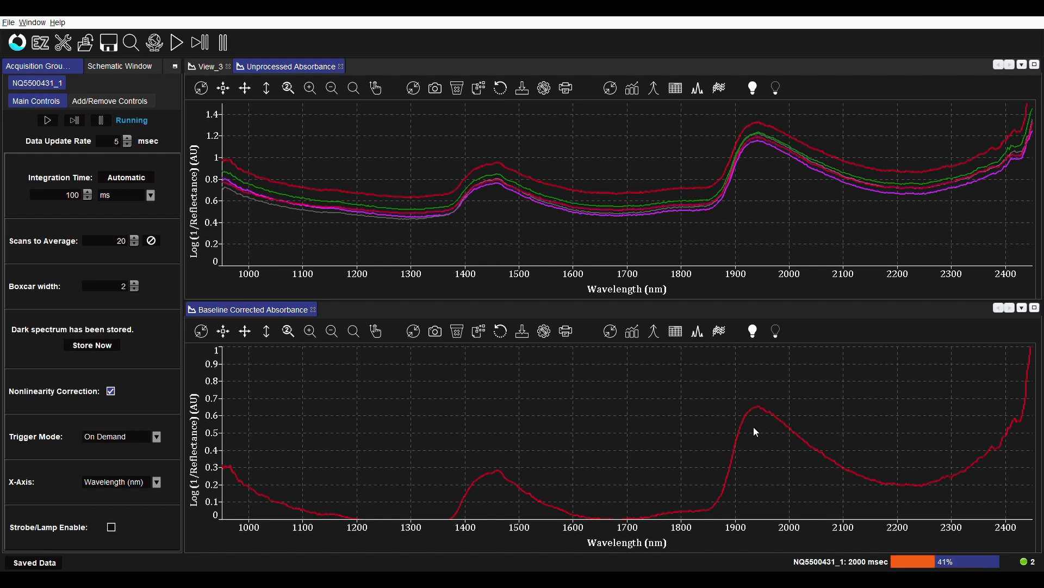
{"action": "left_click", "coordinate": [434, 330]}
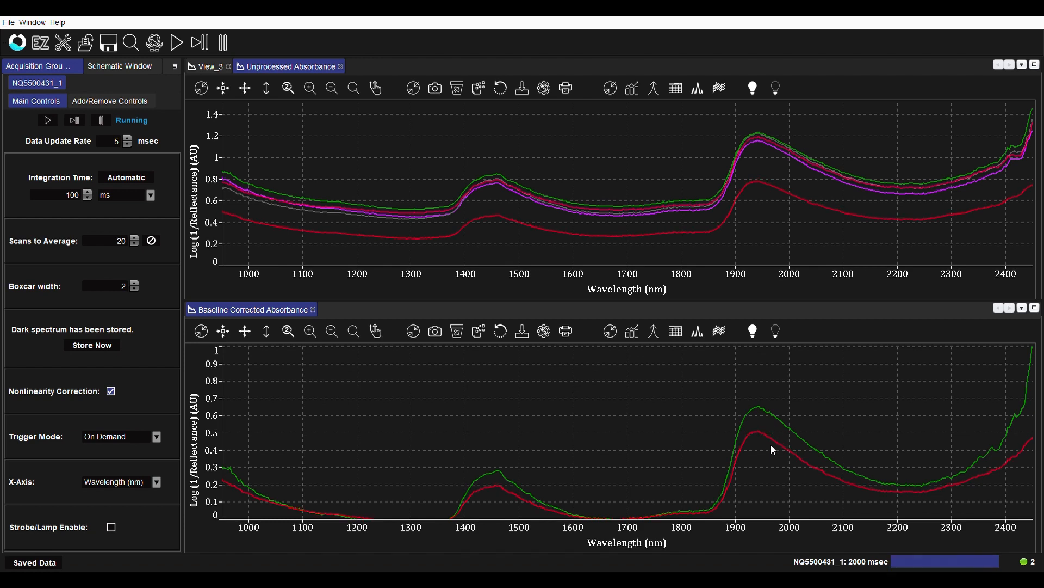
- Capture the second sample's baseline-corrected absorbance spectrum as an overlay
{"action": "left_click", "coordinate": [436, 330]}
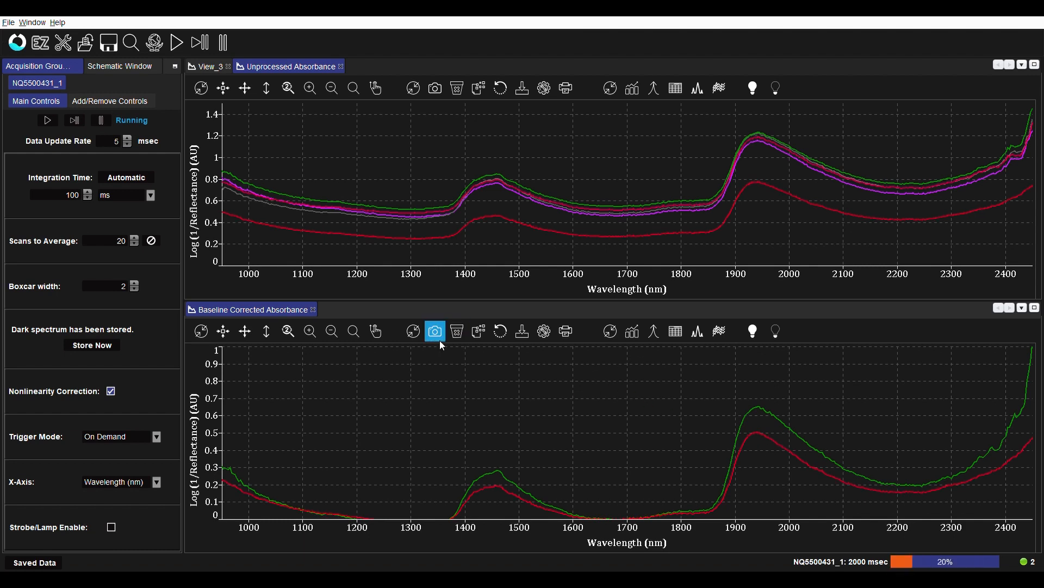
{"action": "mouse_move", "coordinate": [435, 331]}
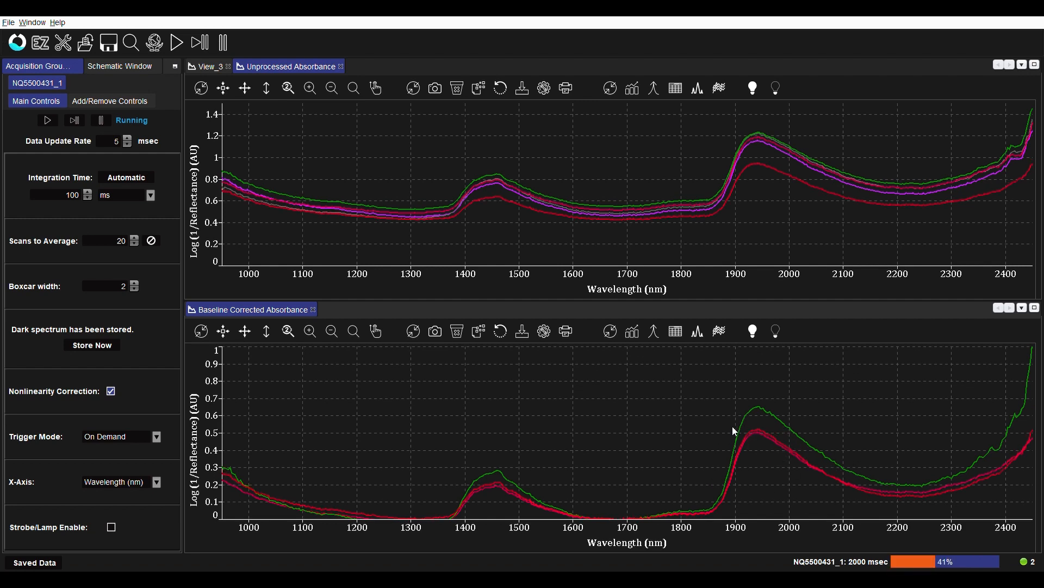
{"action": "mouse_move", "coordinate": [769, 441]}
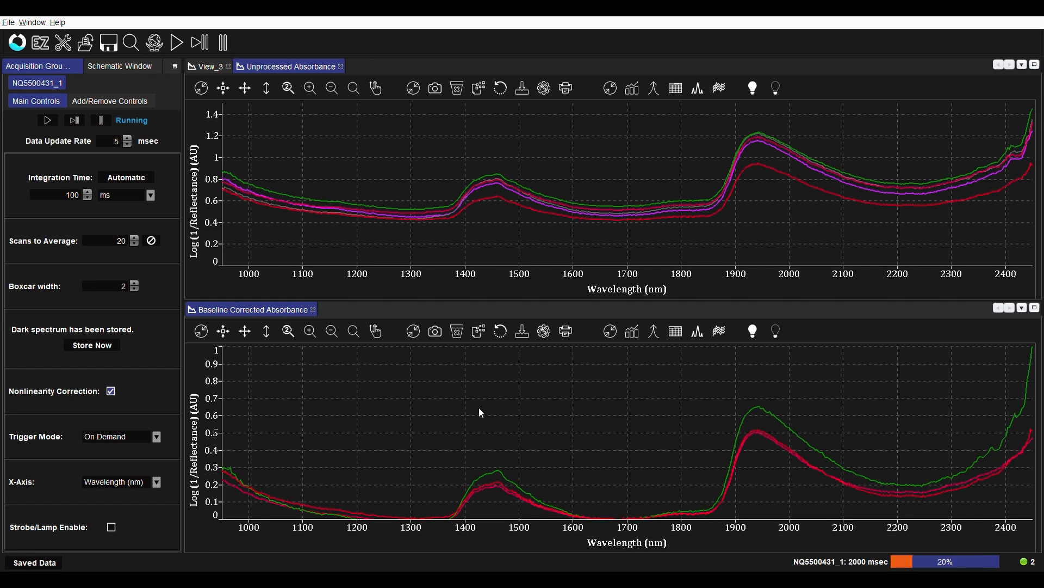
- Capture the third sample's baseline-corrected spectrum and resume live acquisition from the graph toolbar
{"action": "left_click", "coordinate": [435, 331]}
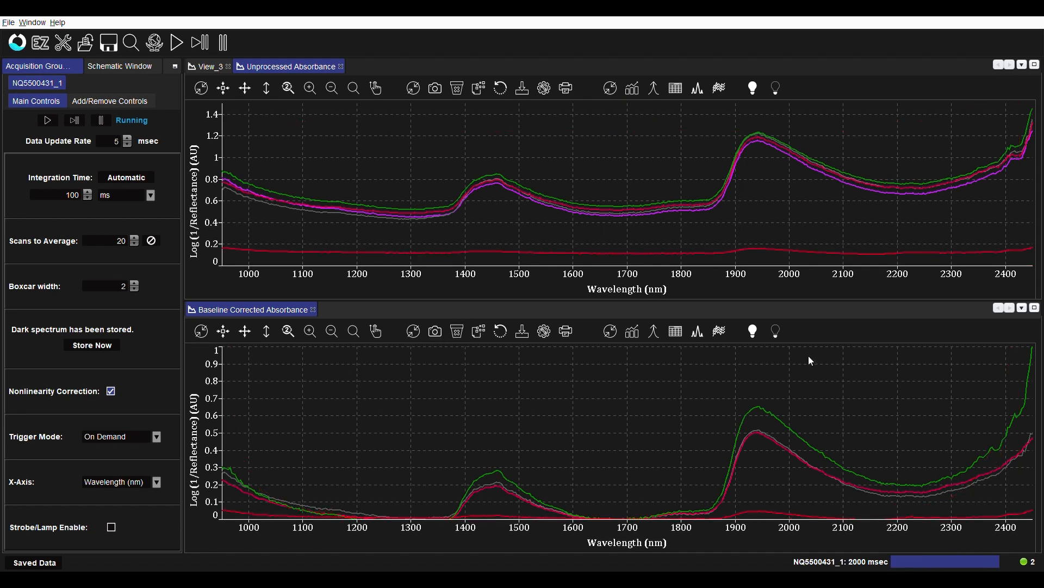
{"action": "mouse_move", "coordinate": [775, 504]}
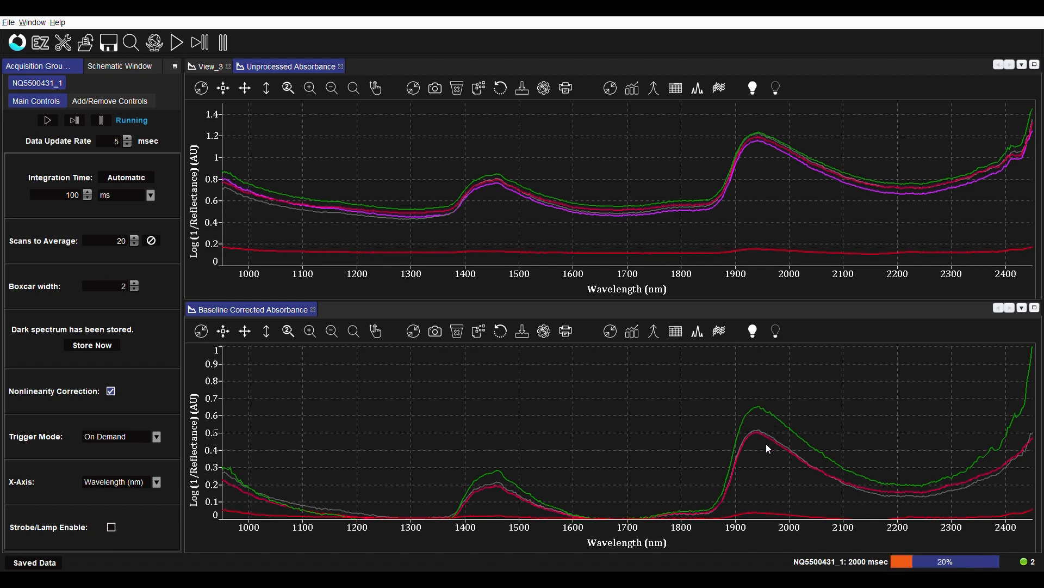
{"action": "mouse_move", "coordinate": [750, 397]}
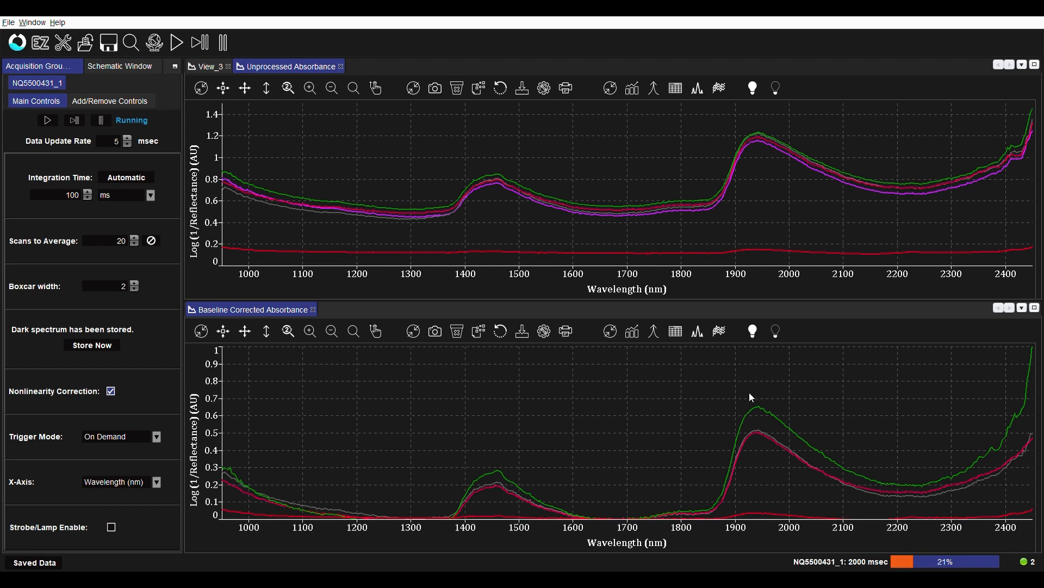
{"action": "left_click", "coordinate": [412, 330]}
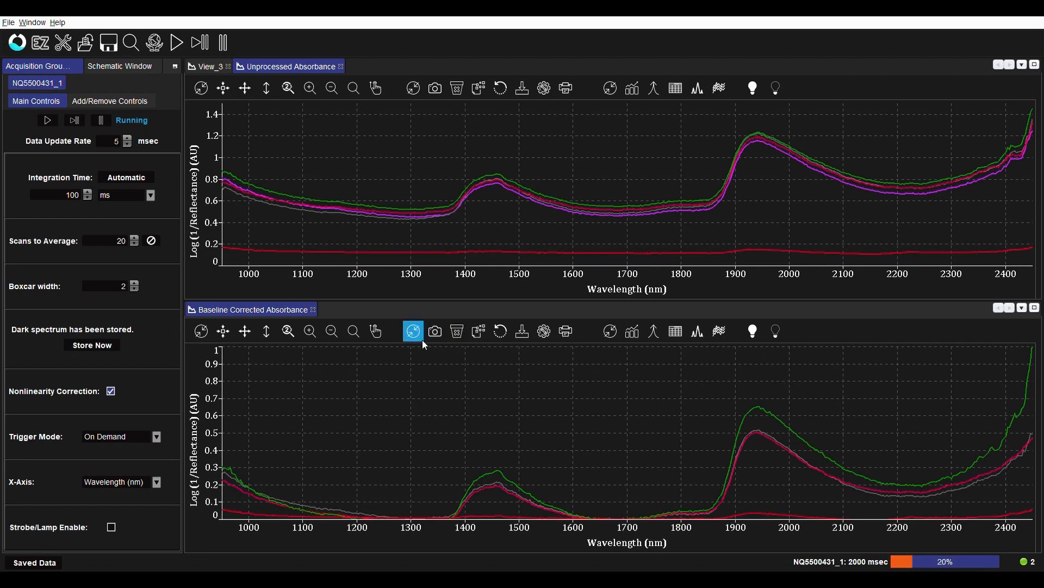
{"action": "left_click", "coordinate": [412, 331]}
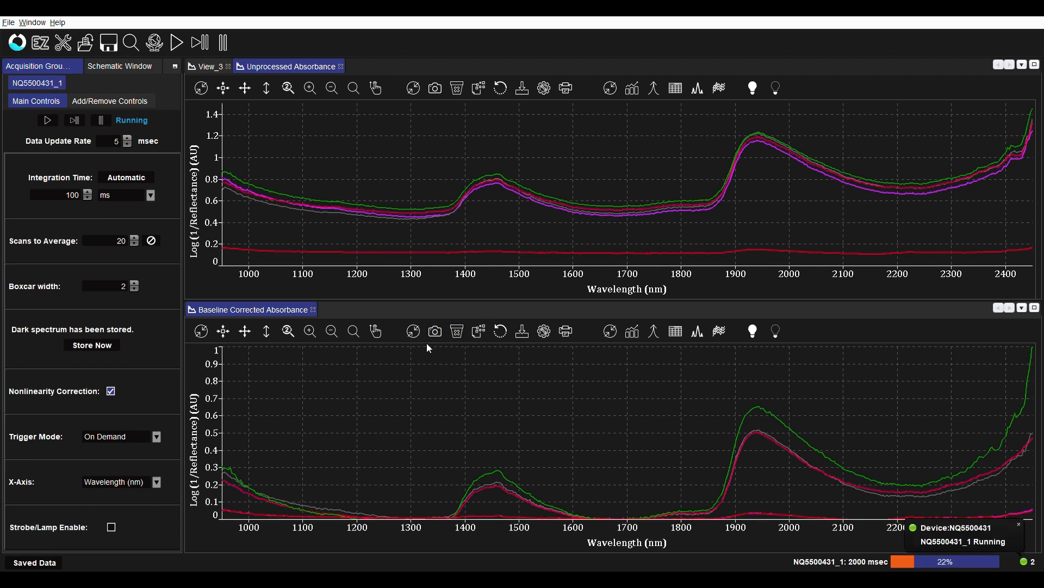